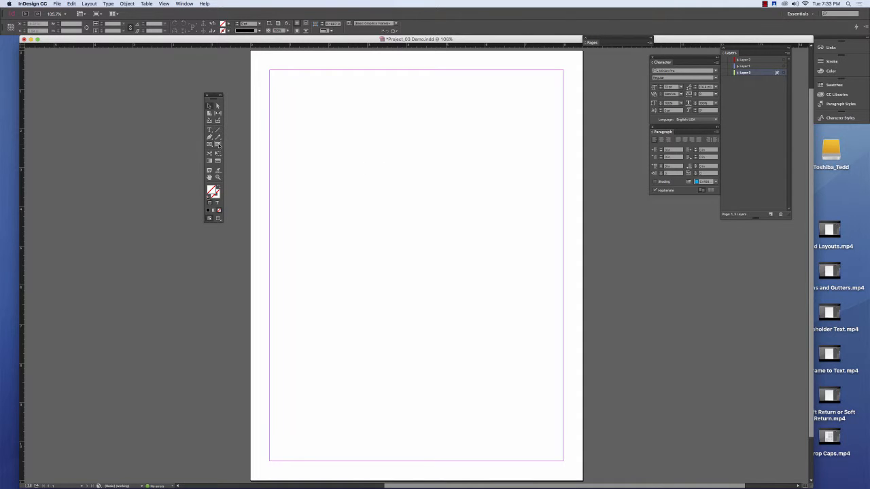
mouse_move(218, 144)
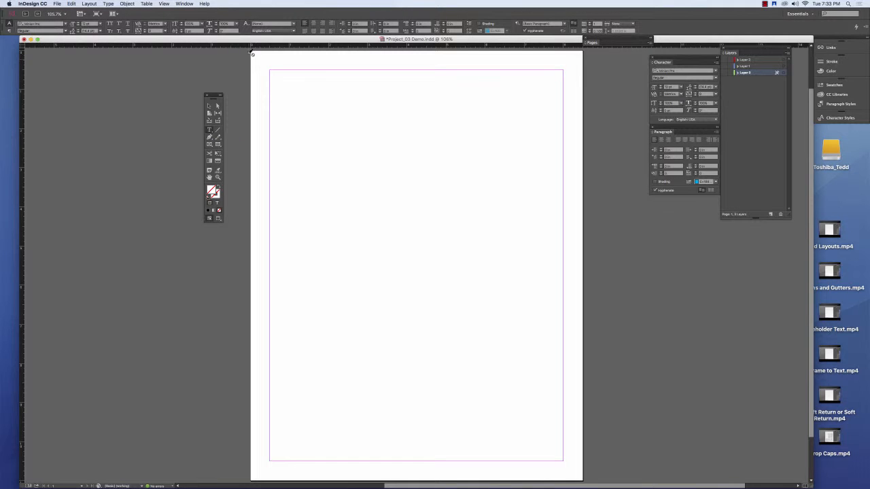
Add a fourth layer and set the page to three columns via Margins and Columns.
click(770, 214)
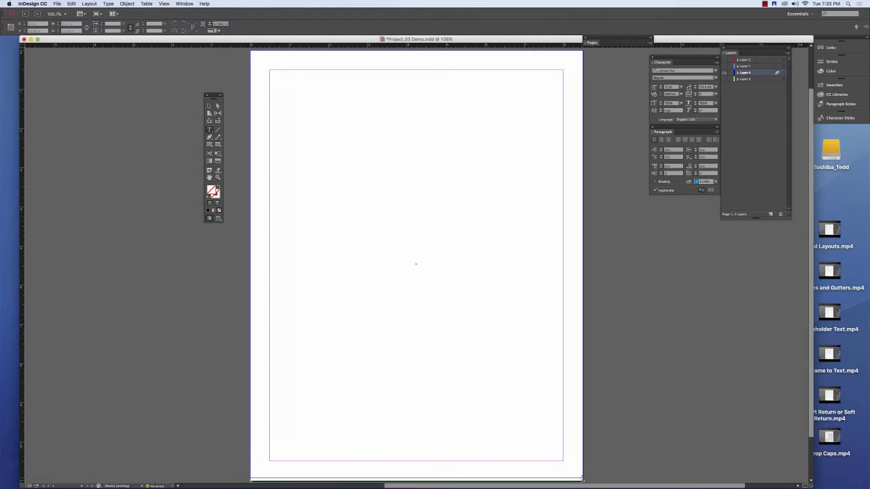
click(210, 130)
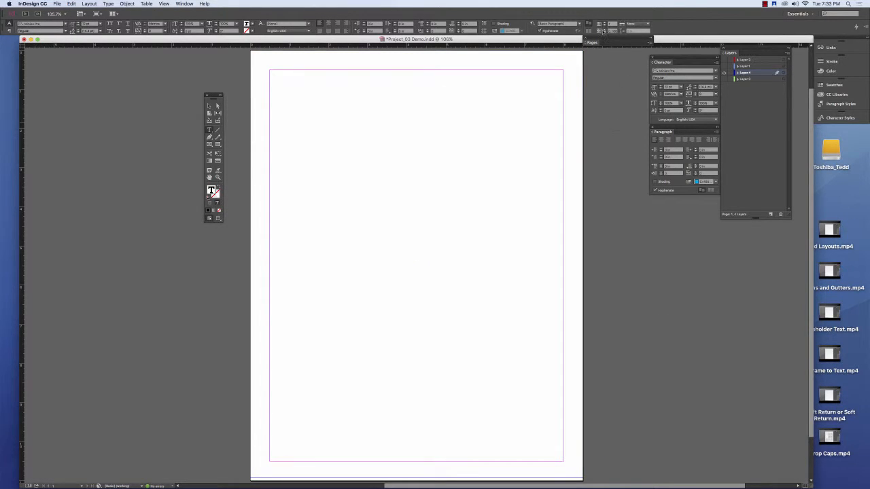
mouse_move(209, 105)
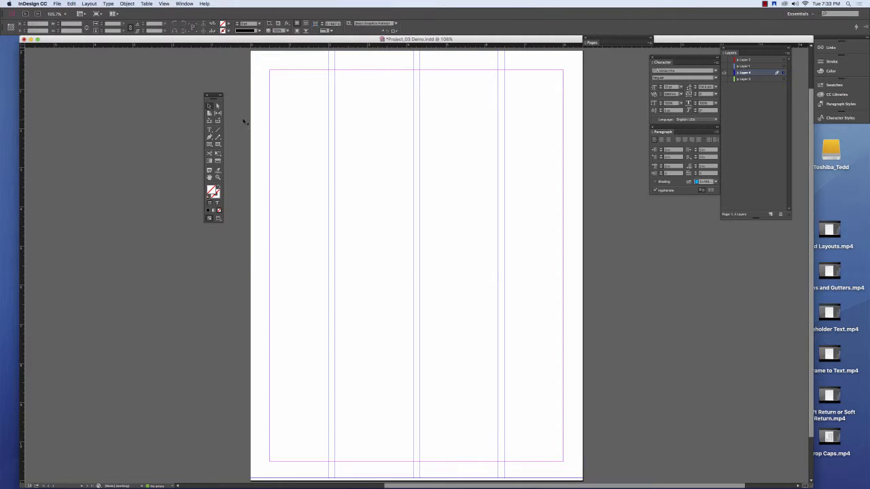
Show the photo and text layers and type the 'Fasion Chic' headline.
click(370, 125)
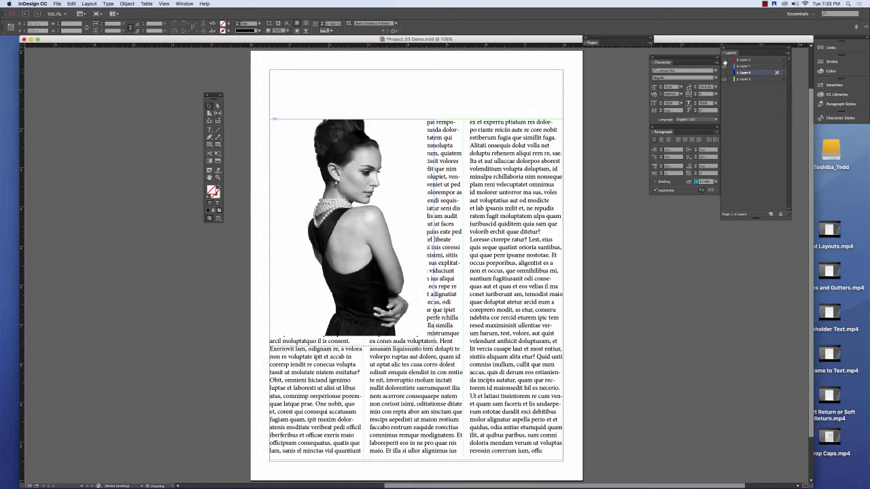
text(Fasion Chic)
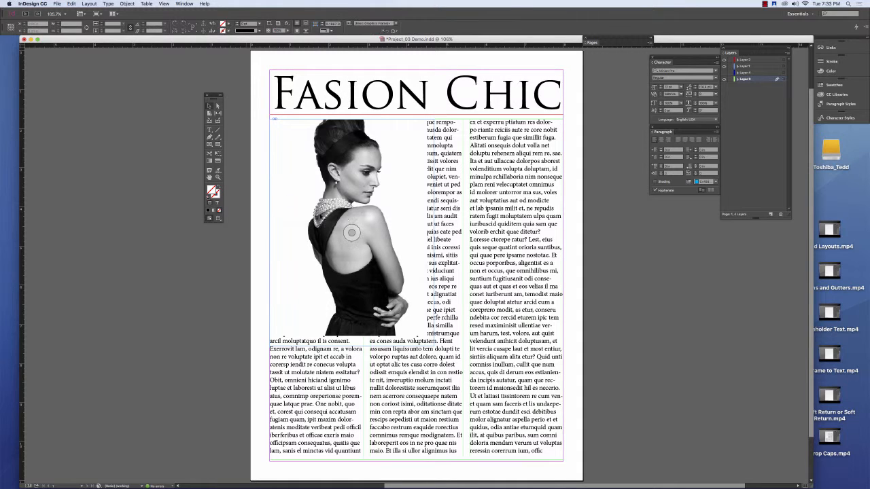
mouse_move(427, 290)
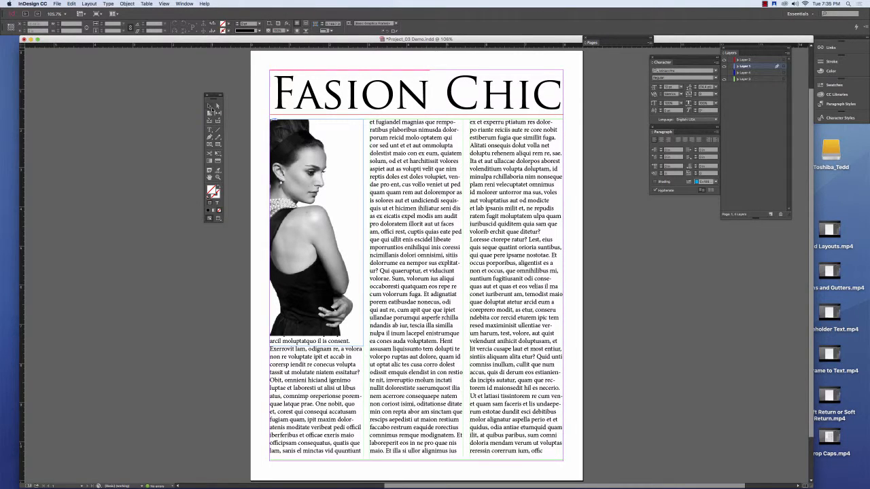
mouse_move(212, 106)
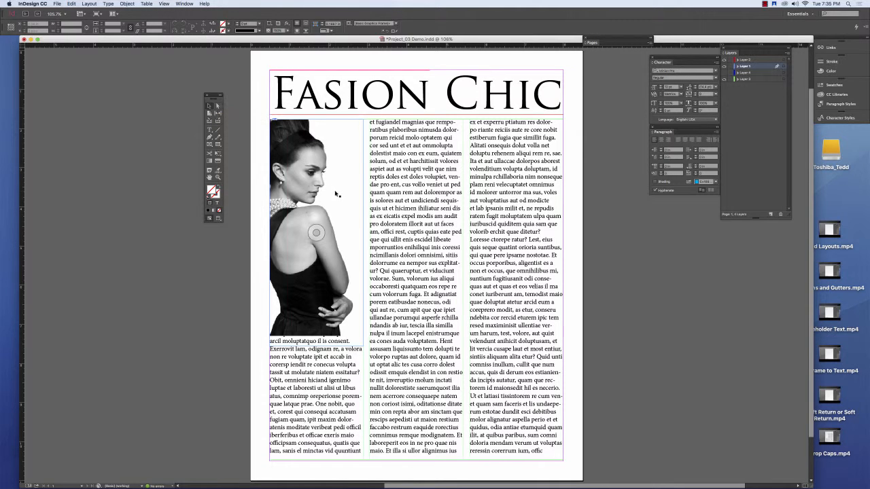
Select the photo frame to widen it into the middle column.
click(316, 233)
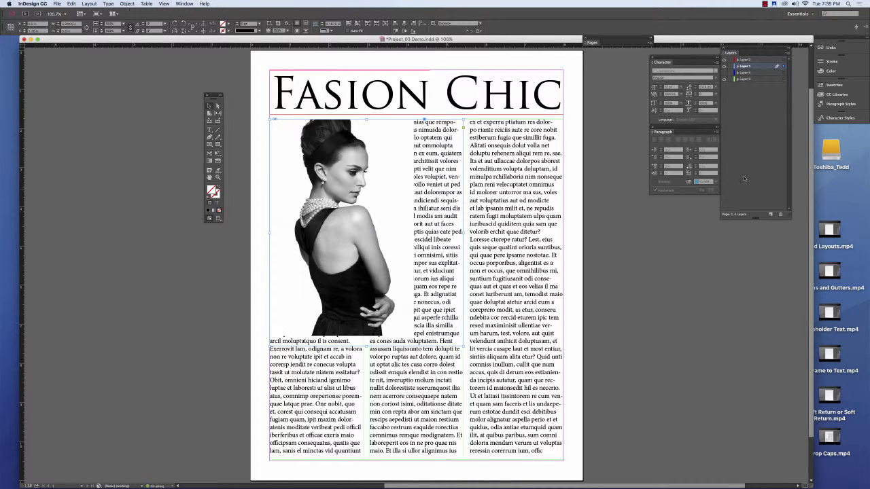
Give the photo frame a Paper fill and drag its edge across the columns.
click(756, 79)
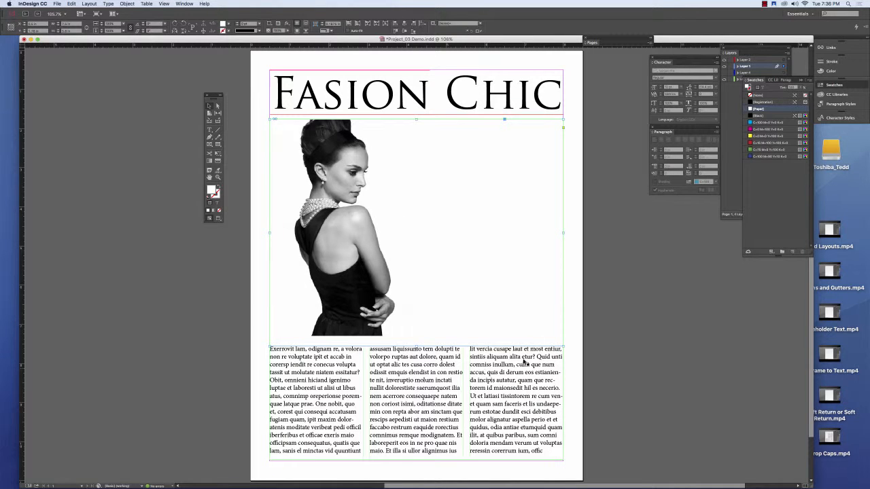
drag(562, 245, 462, 244)
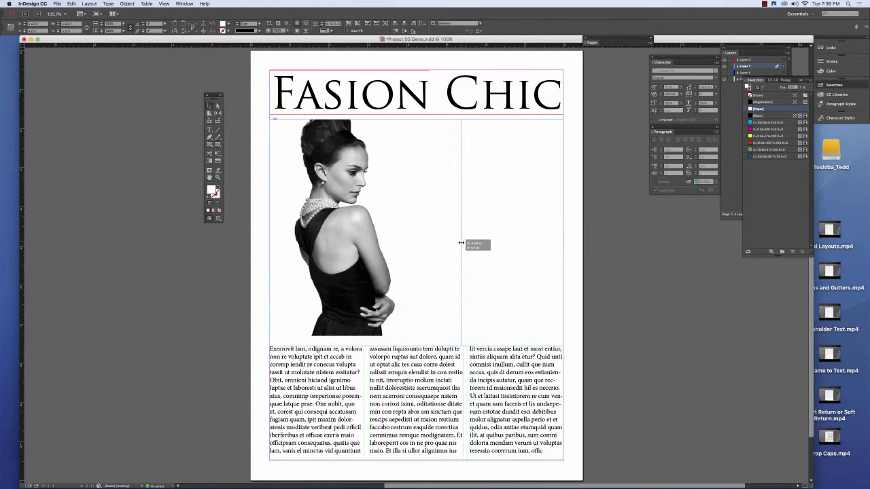